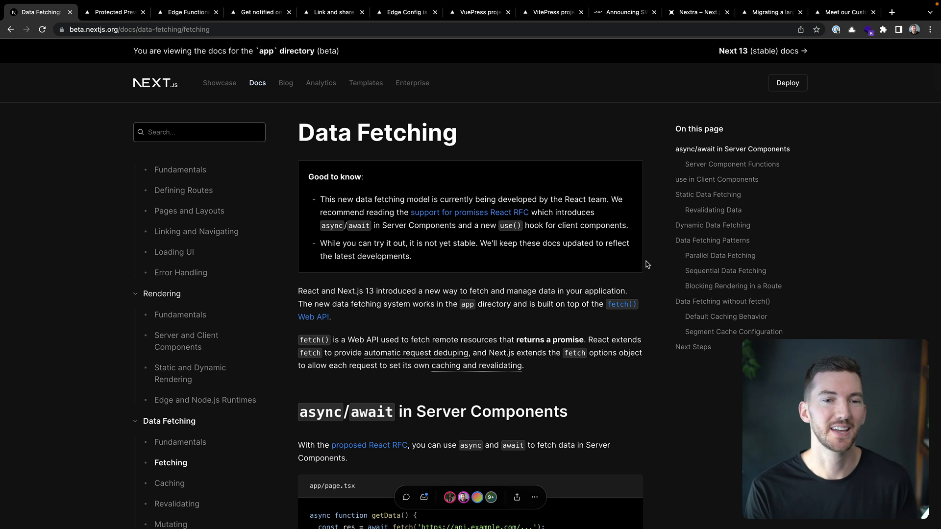
Reply to the TypeScript docs comment, promising TypeScript toggles are planned.
scroll(down, 3)
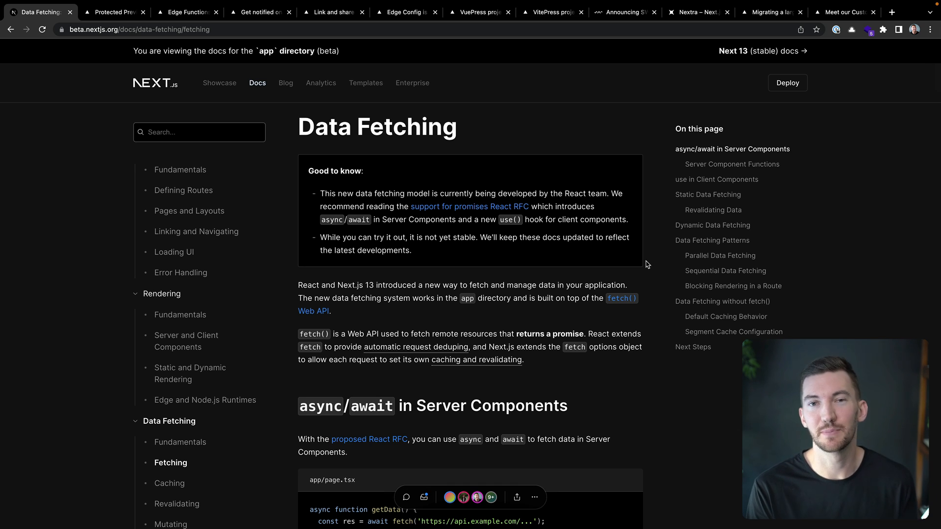
scroll(down, 3)
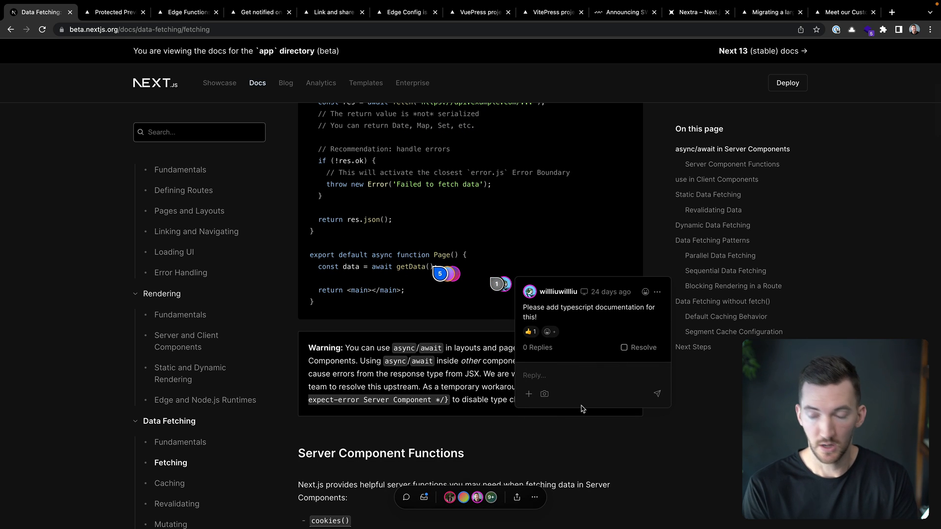
text(We are planning to a)
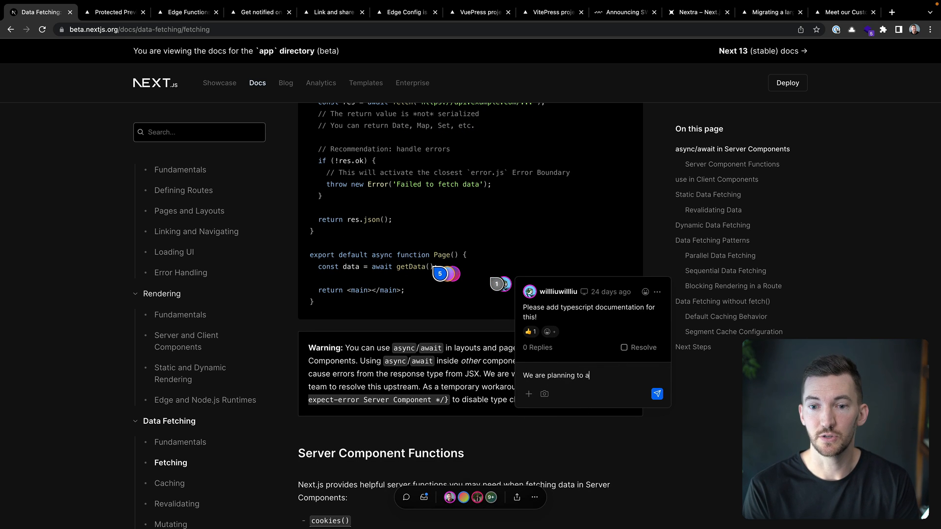
text(dd TypeScript toggles for all of the code)
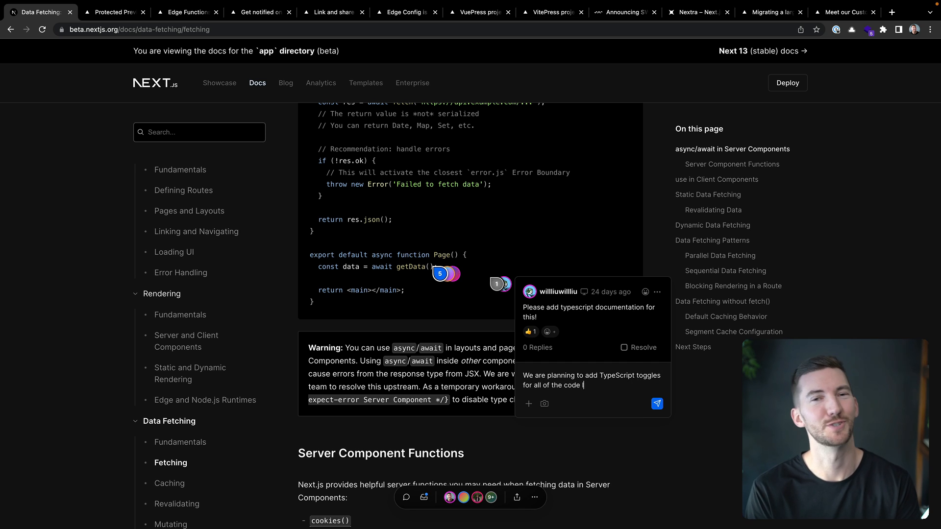
text(blocks!)
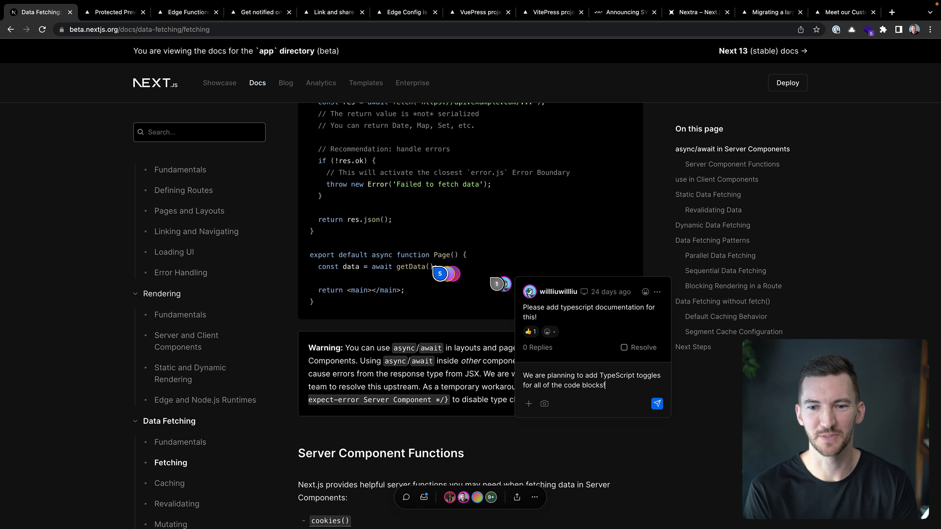
click(658, 404)
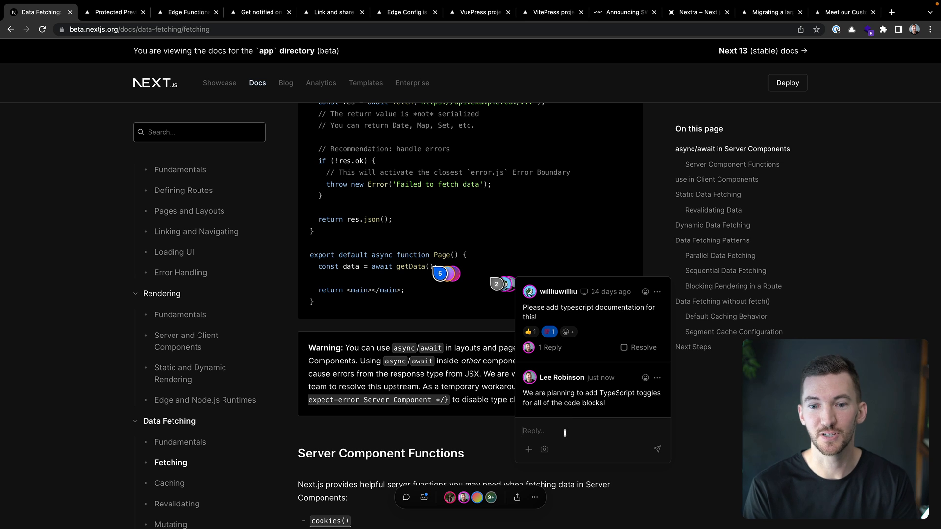
Add a ':lfg' follow-up, resolve the thread, and switch to Deployment Protection settings.
text(:lfg)
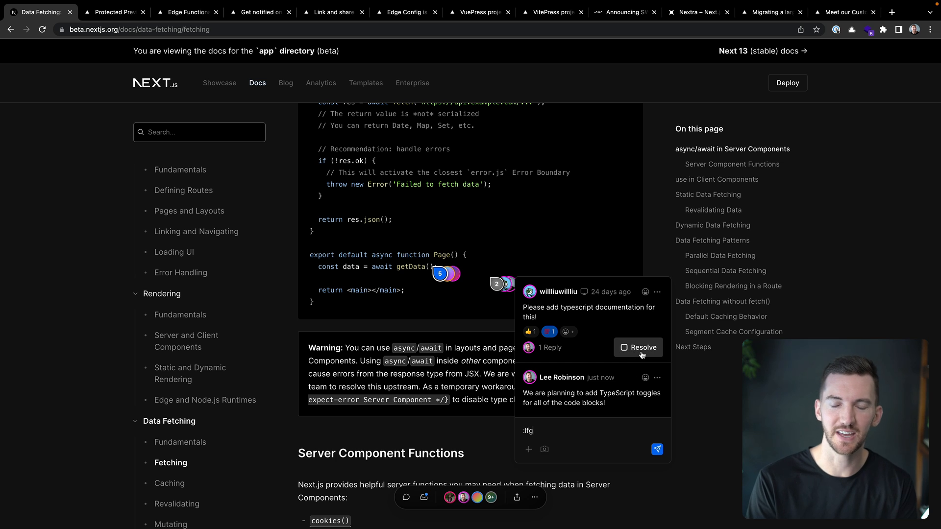
click(638, 348)
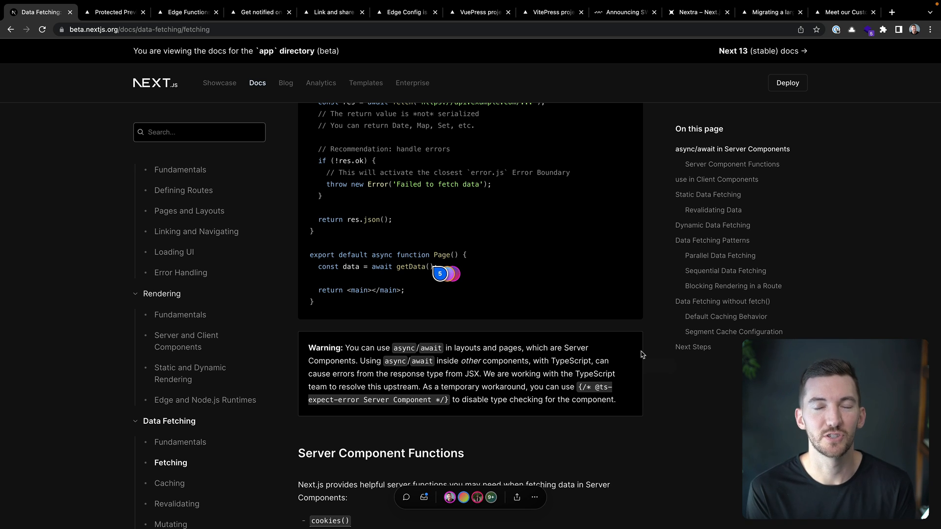
click(118, 12)
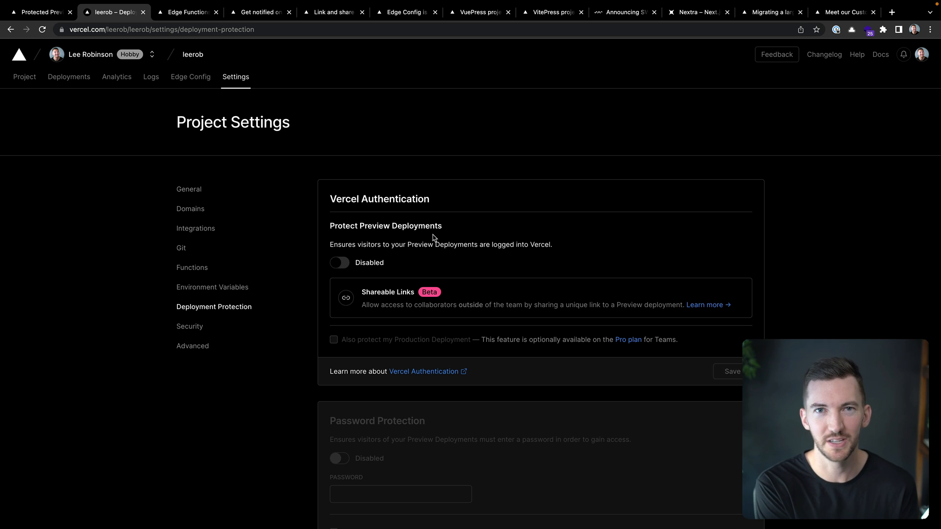
mouse_move(424, 240)
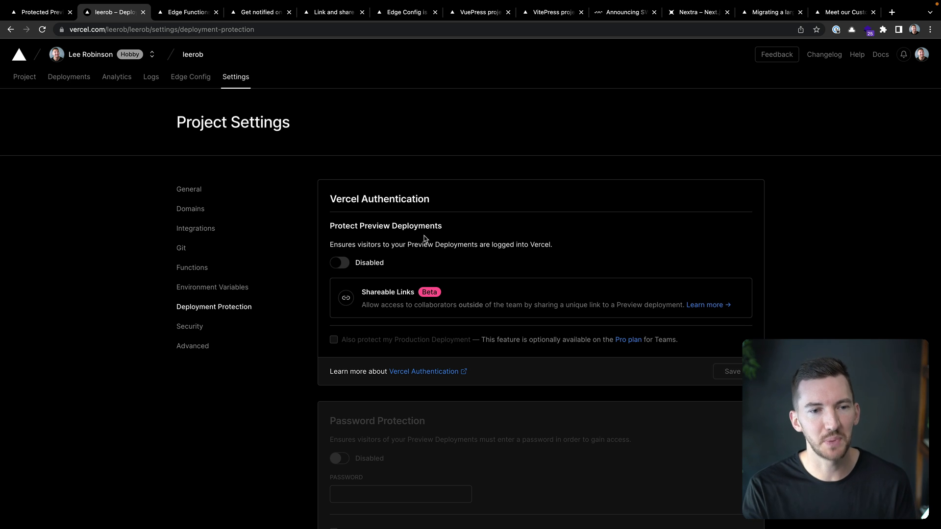
Leave the Deployment Protection settings for the notification controls changelog post.
click(339, 263)
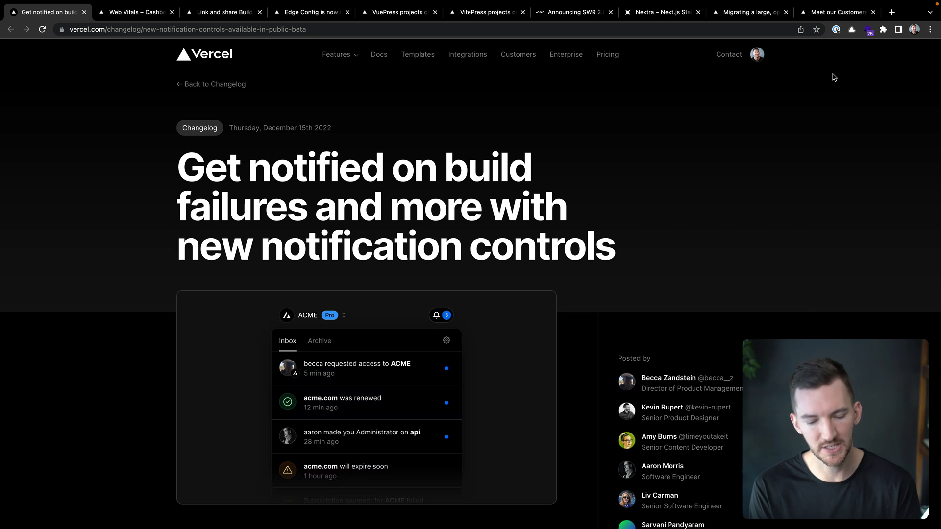
Review archived failed-deployment notifications, then move to the astro-blog deployment page.
click(137, 11)
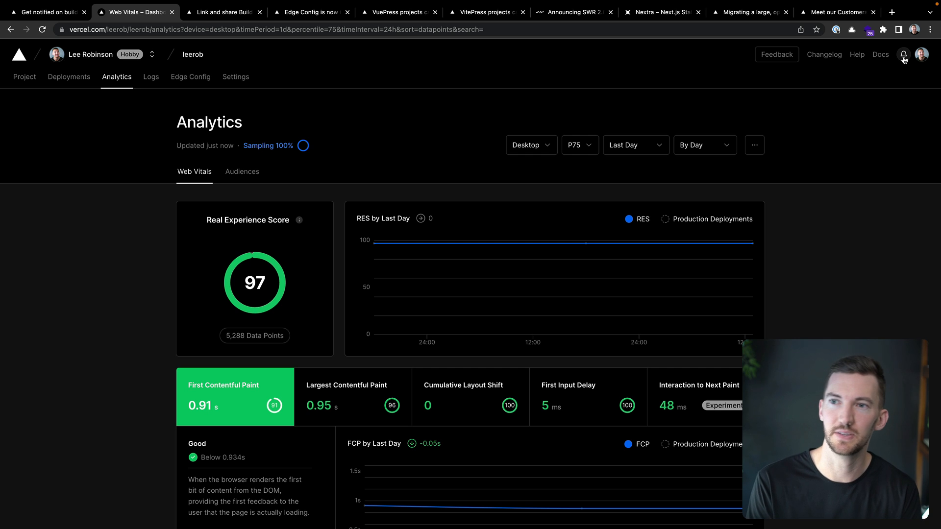
click(903, 55)
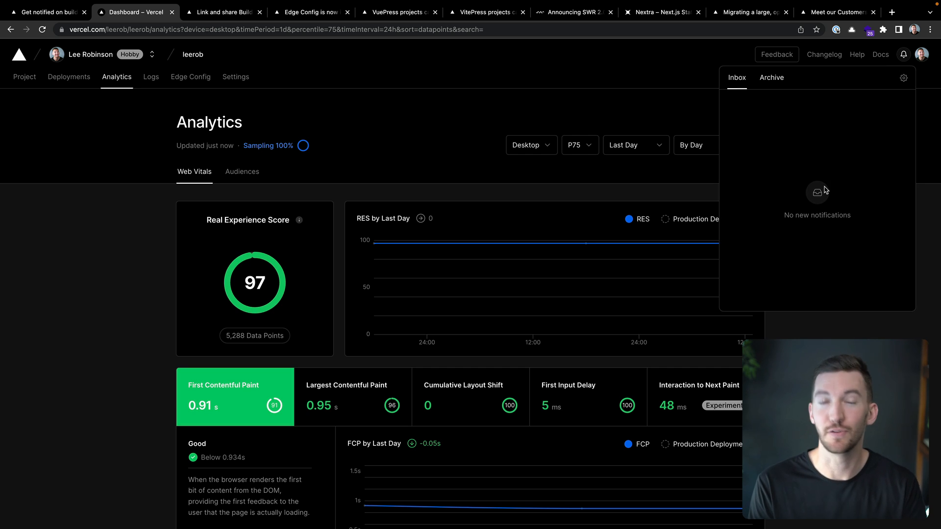
click(772, 77)
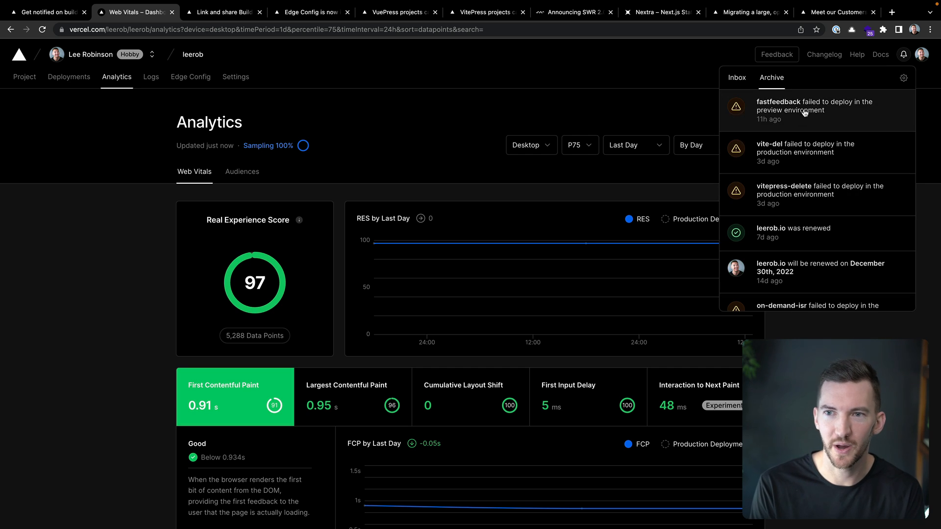
mouse_move(850, 163)
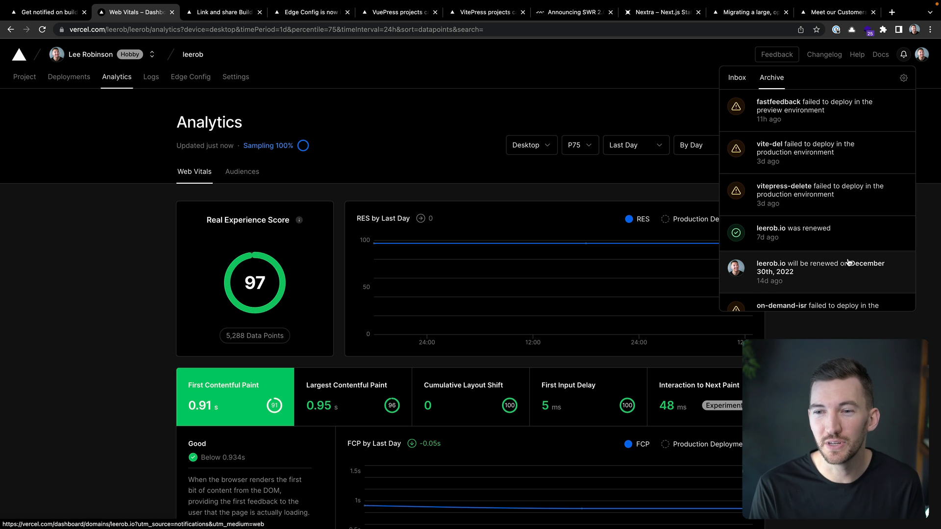
mouse_move(857, 336)
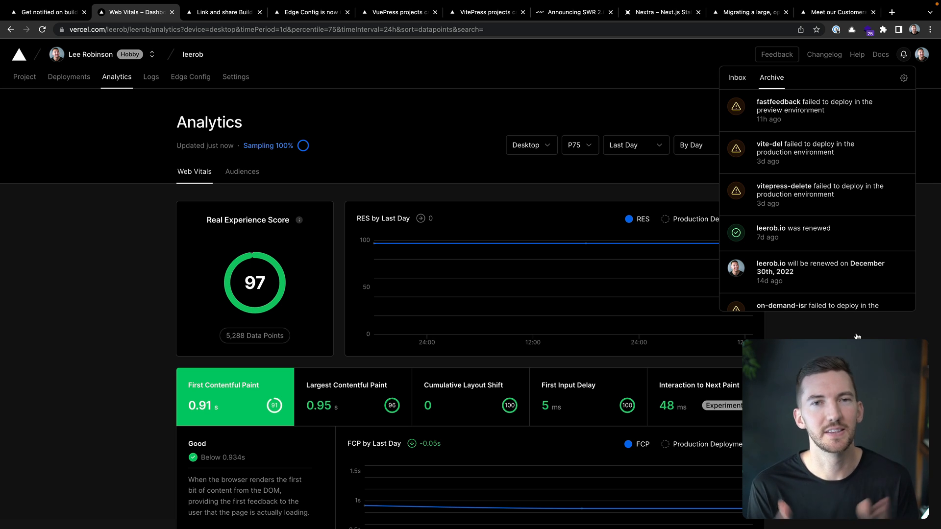
click(49, 10)
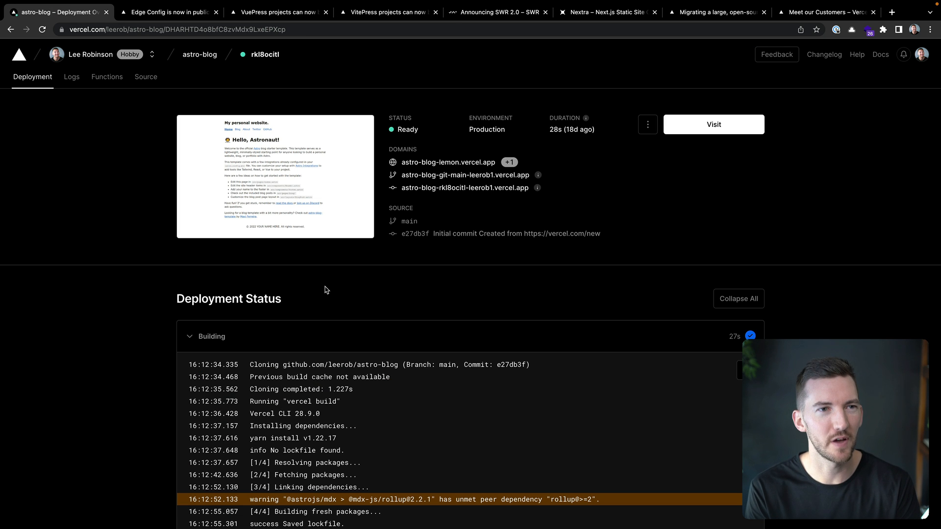
Scroll the astro-blog build log and mark lines 17–28 as a linkable range.
scroll(down, 3)
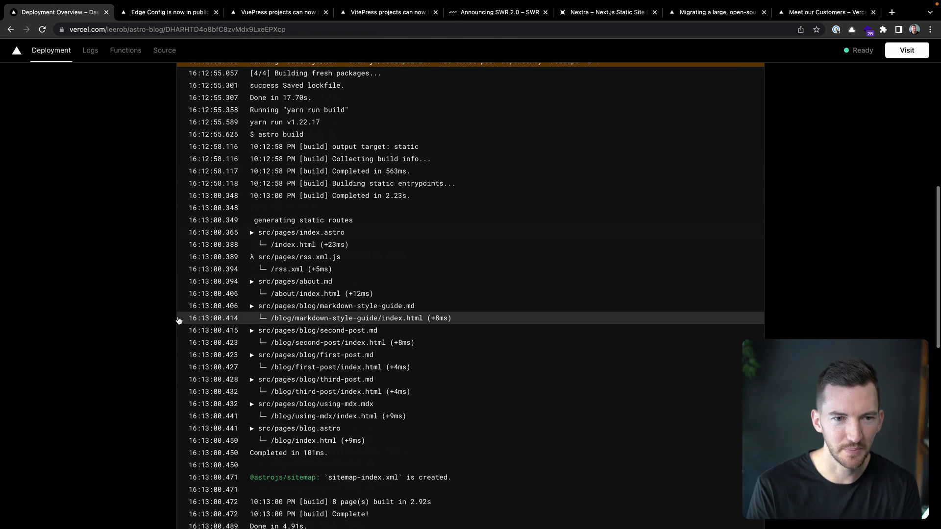
scroll(down, 3)
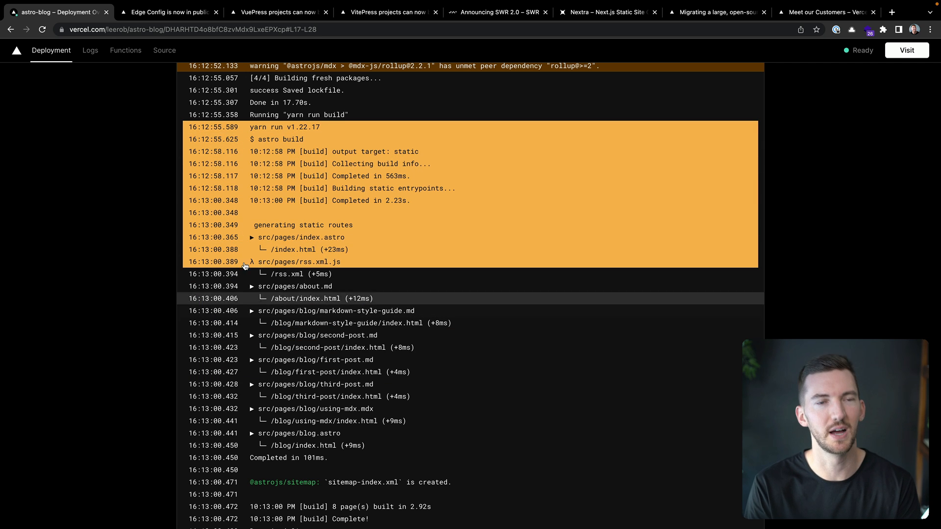
click(341, 29)
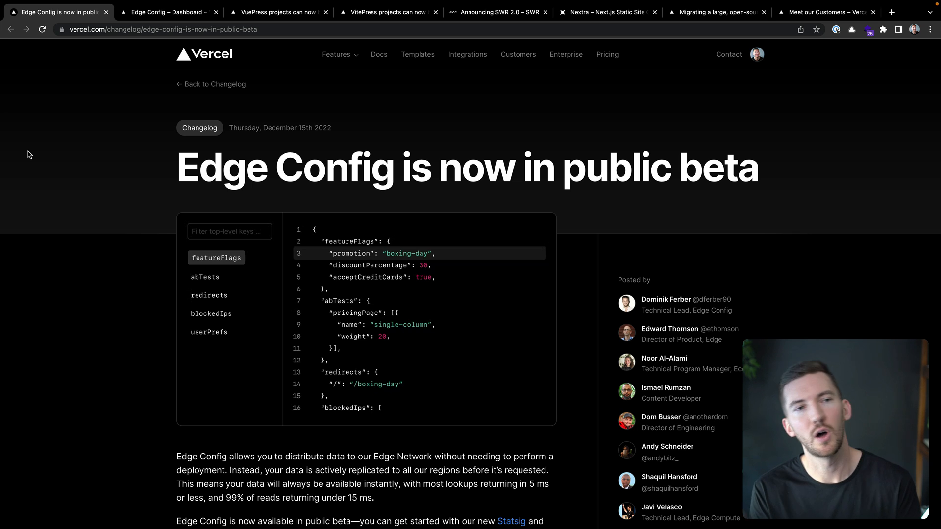
Open the leerob Edge Config store and scroll through its redirects JSON items.
click(167, 11)
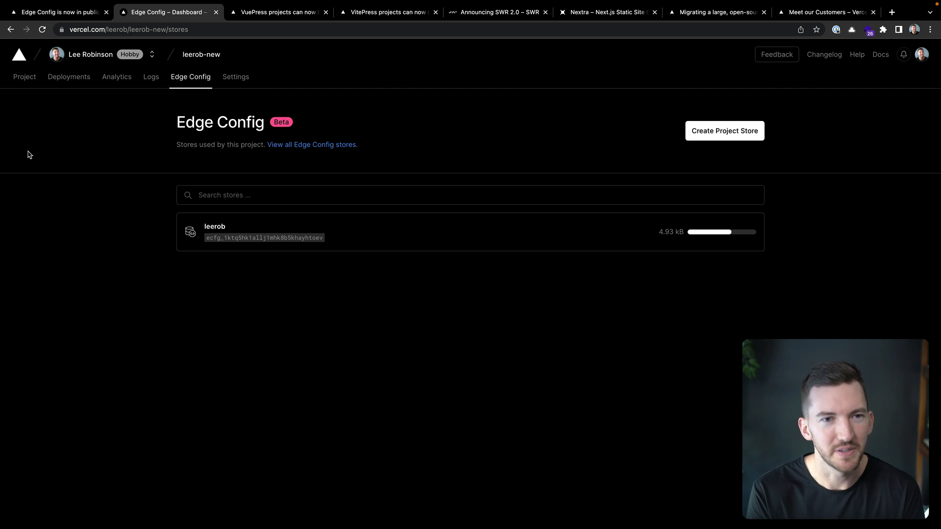
mouse_move(313, 222)
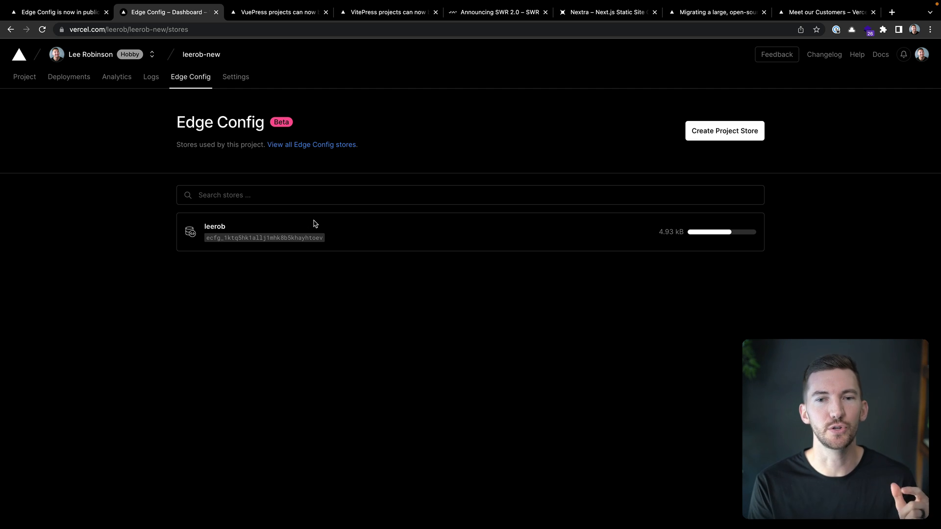
mouse_move(220, 227)
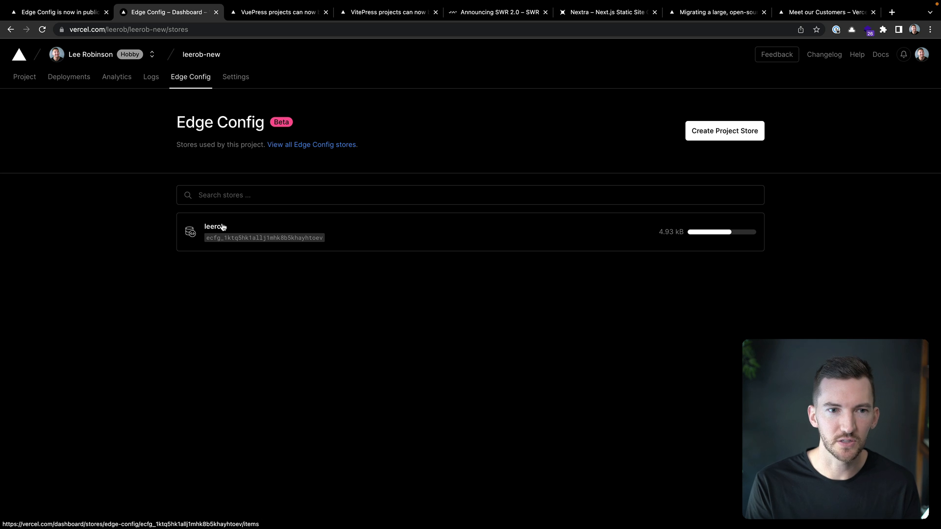
click(213, 232)
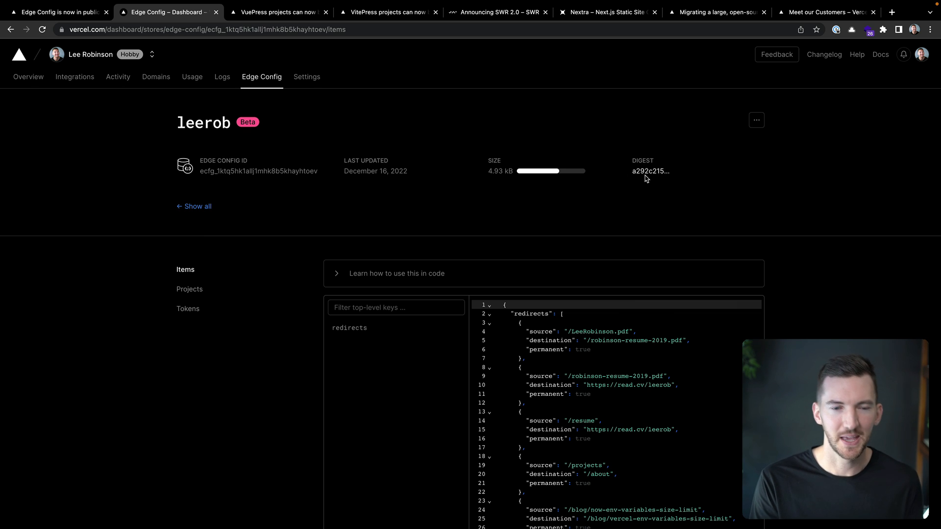
scroll(down, 3)
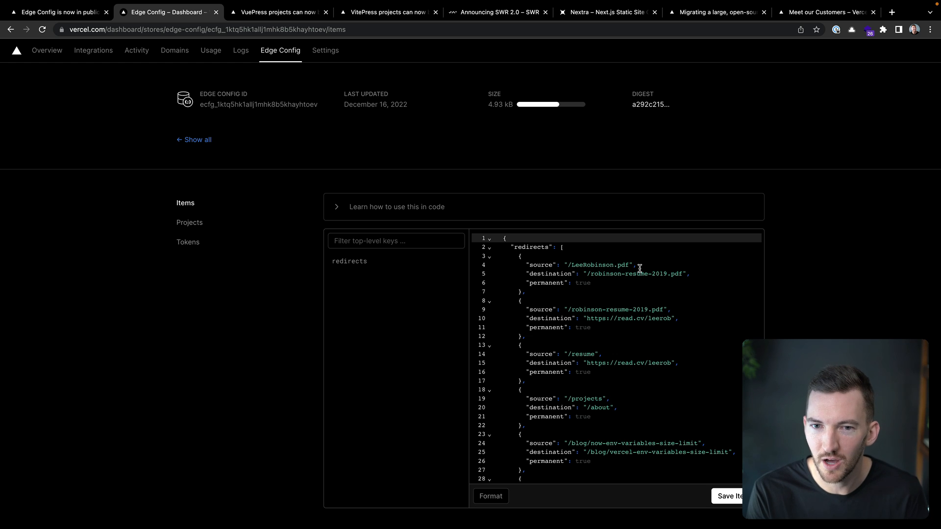
scroll(down, 3)
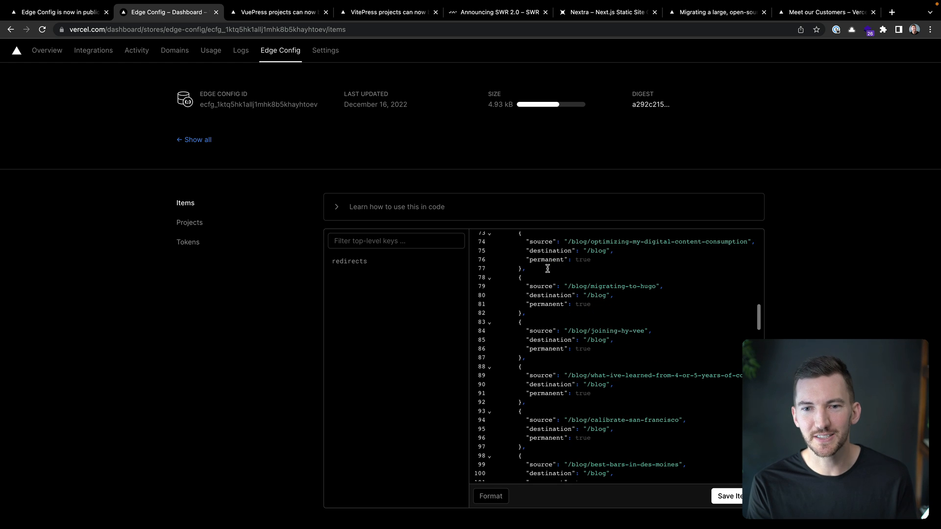
scroll(down, 3)
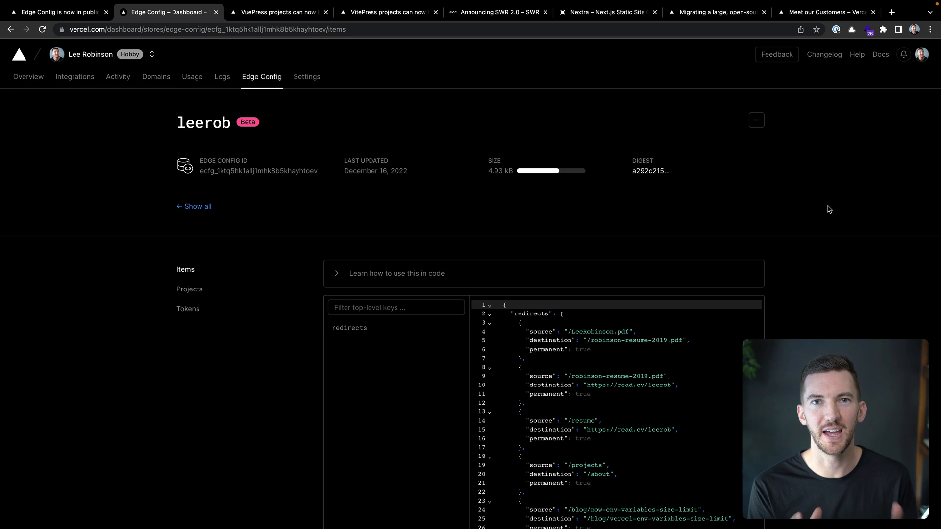
mouse_move(795, 257)
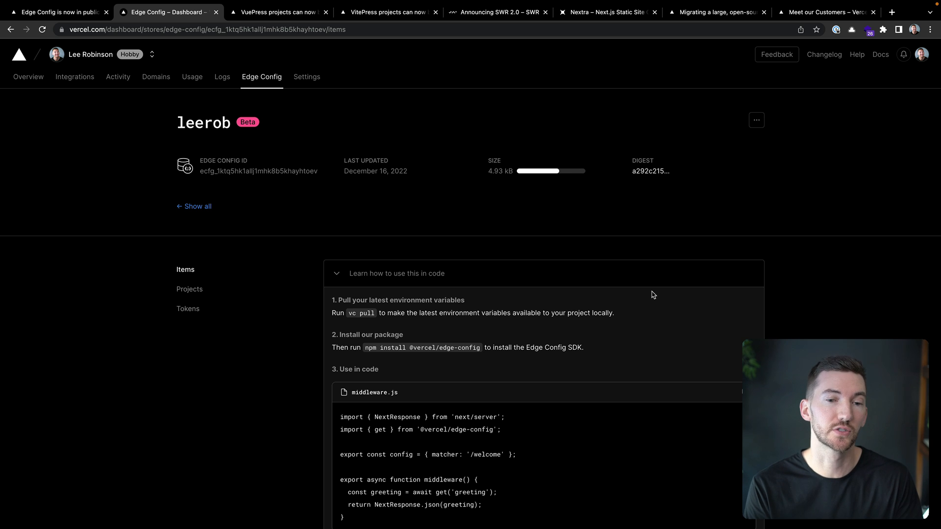
mouse_move(409, 348)
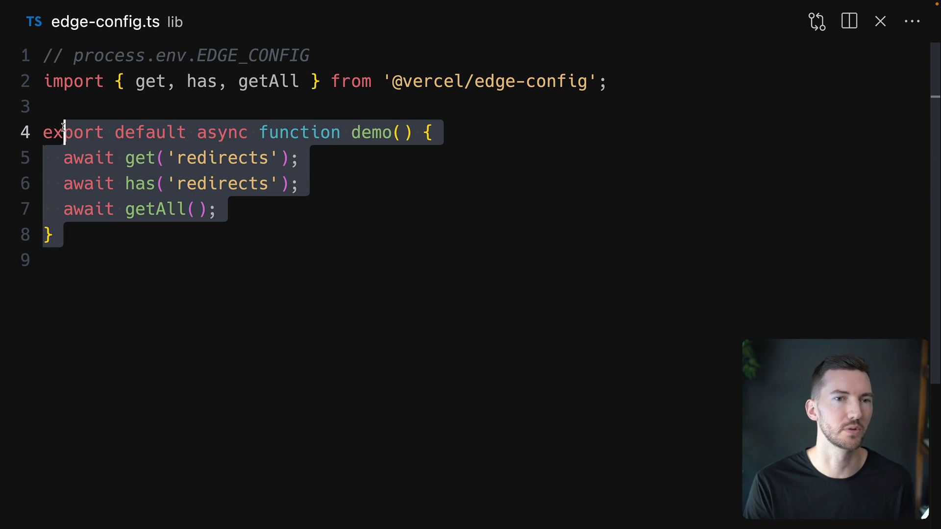
Show lib/edge-config.ts with the demo function calling get, has and getAll.
click(218, 209)
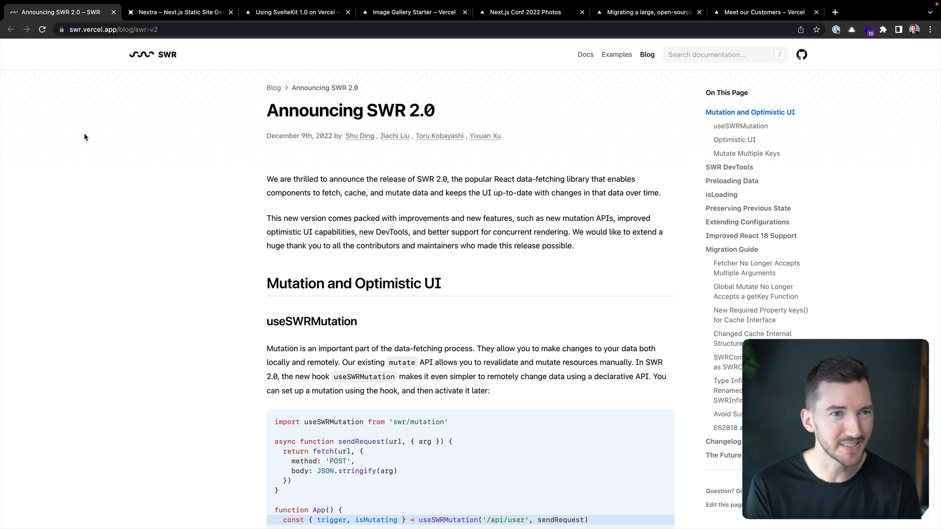
Close the SWR 2.0, Nextra and SvelteKit tabs to reach the Image Gallery Starter.
click(117, 12)
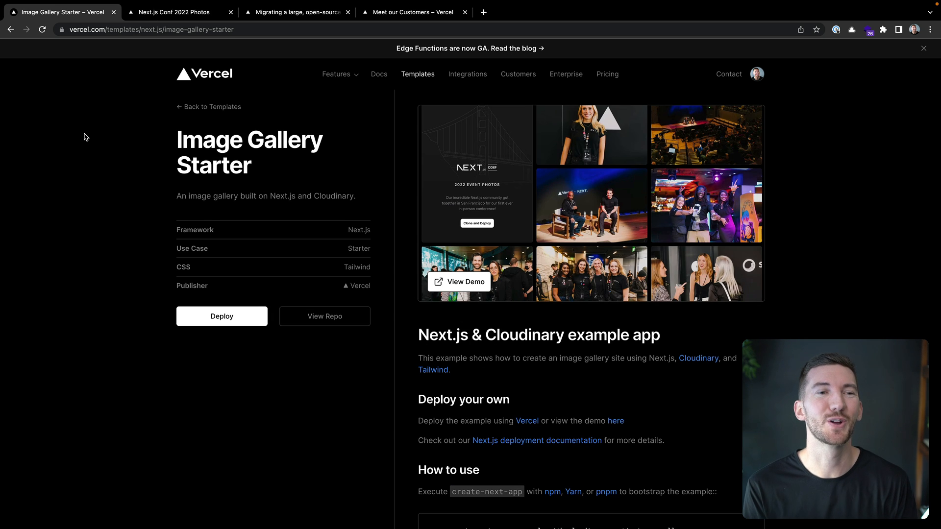
Browse Next.js Conf 2022 demo photos, then close tabs down to Meet our Customers.
click(171, 12)
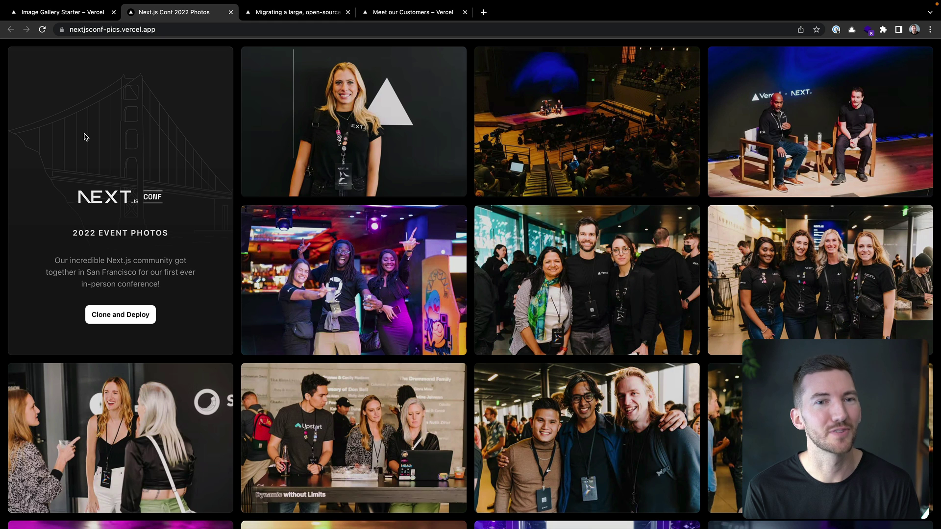
click(343, 284)
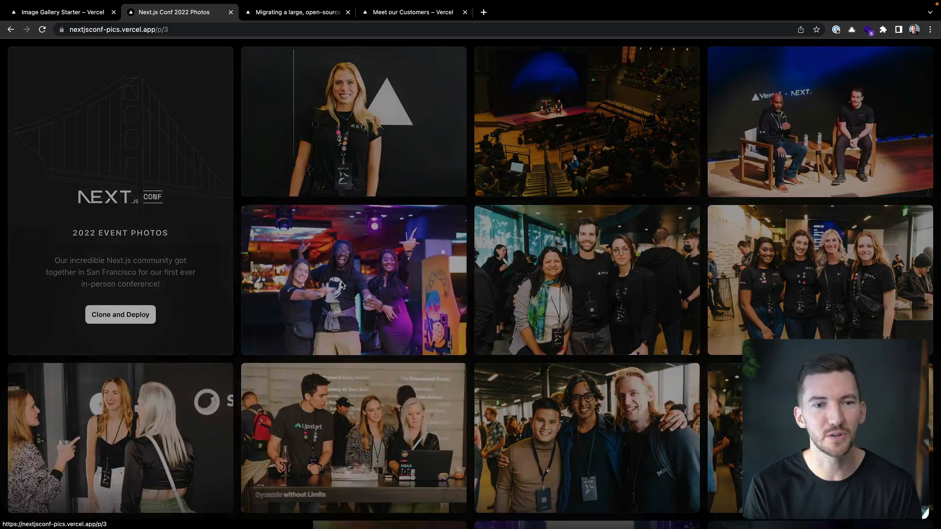
click(819, 279)
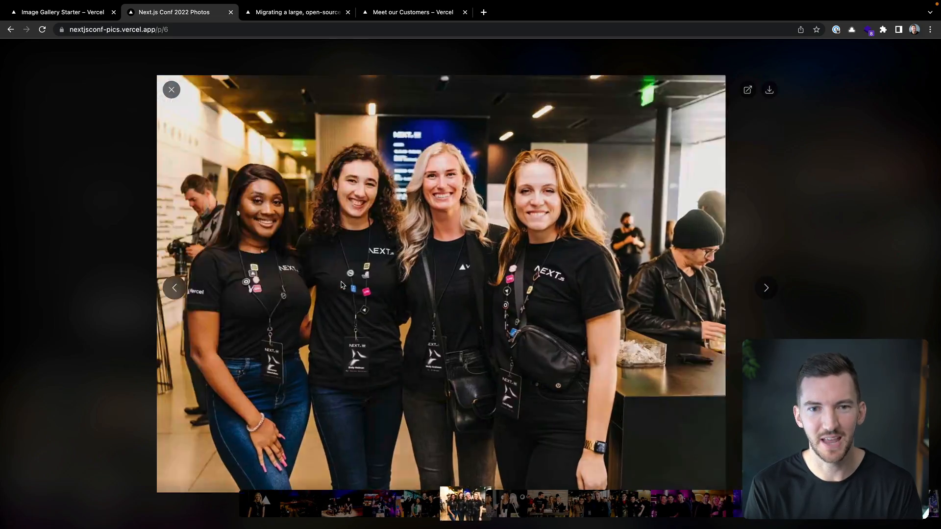
click(766, 288)
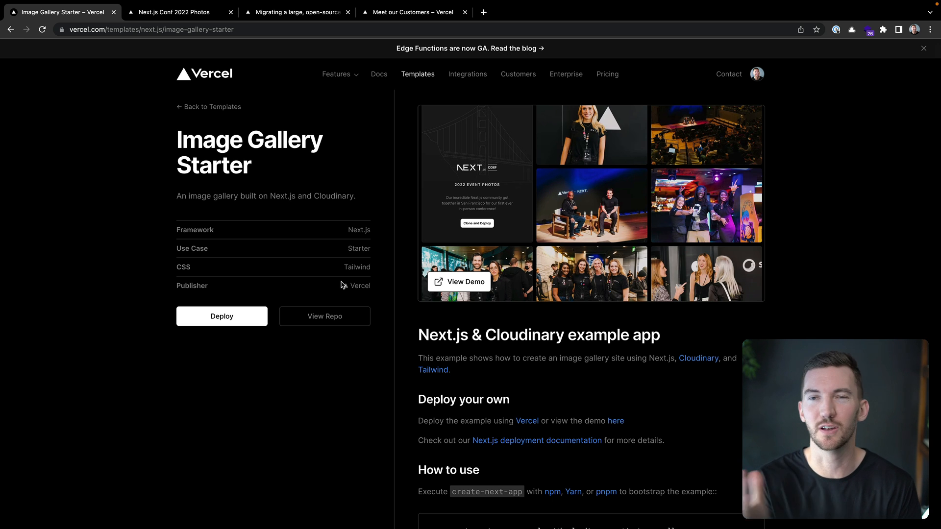
click(299, 11)
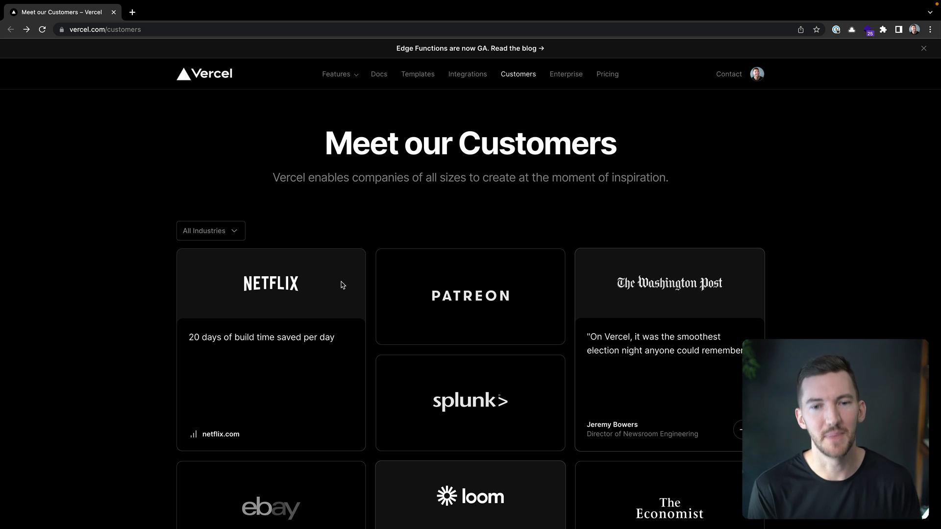
Scroll the Customers page and open the Scale customer story.
scroll(down, 3)
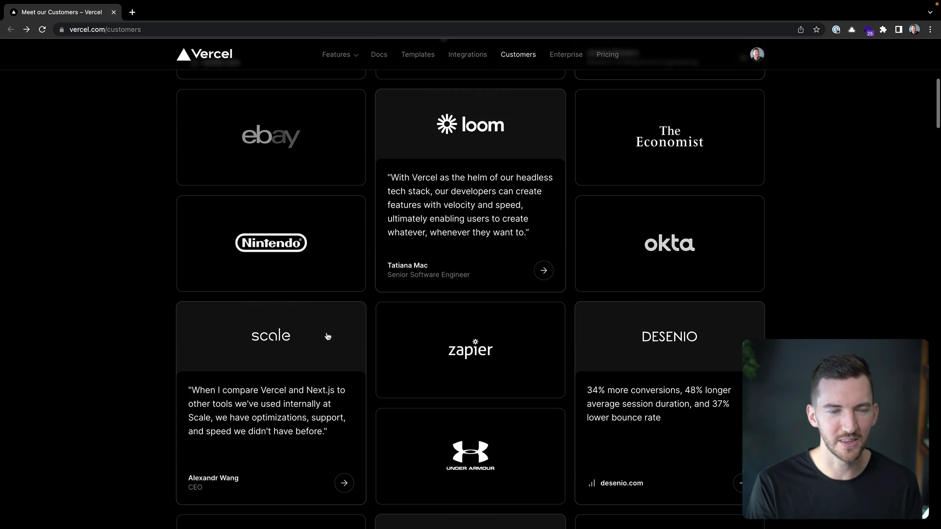
click(271, 336)
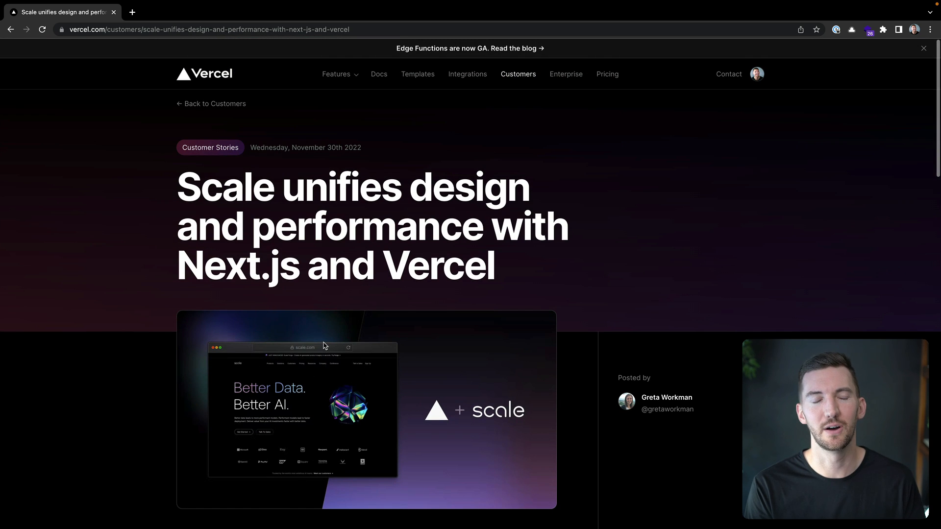